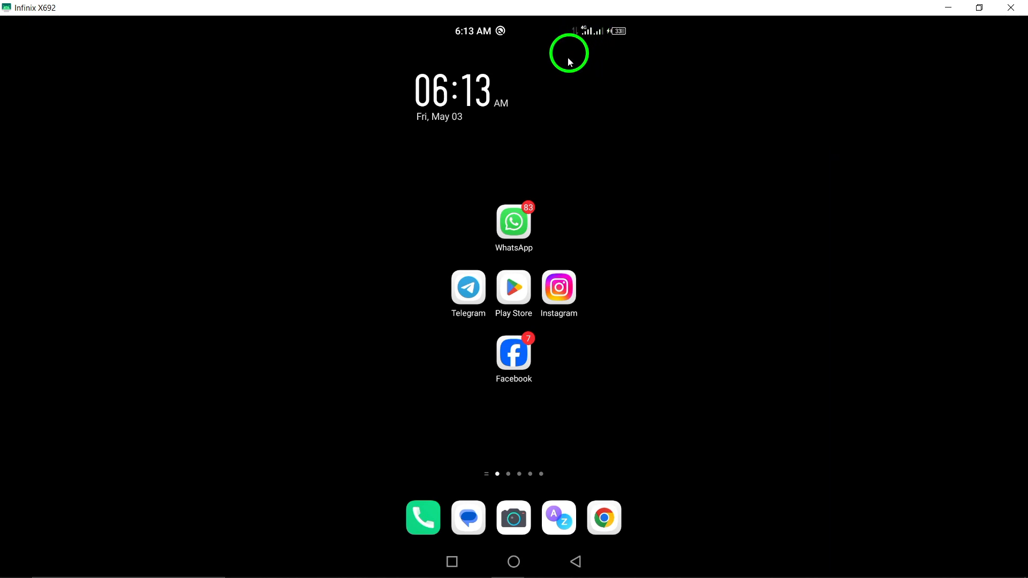
{"action": "mouse_move", "coordinate": [532, 135]}
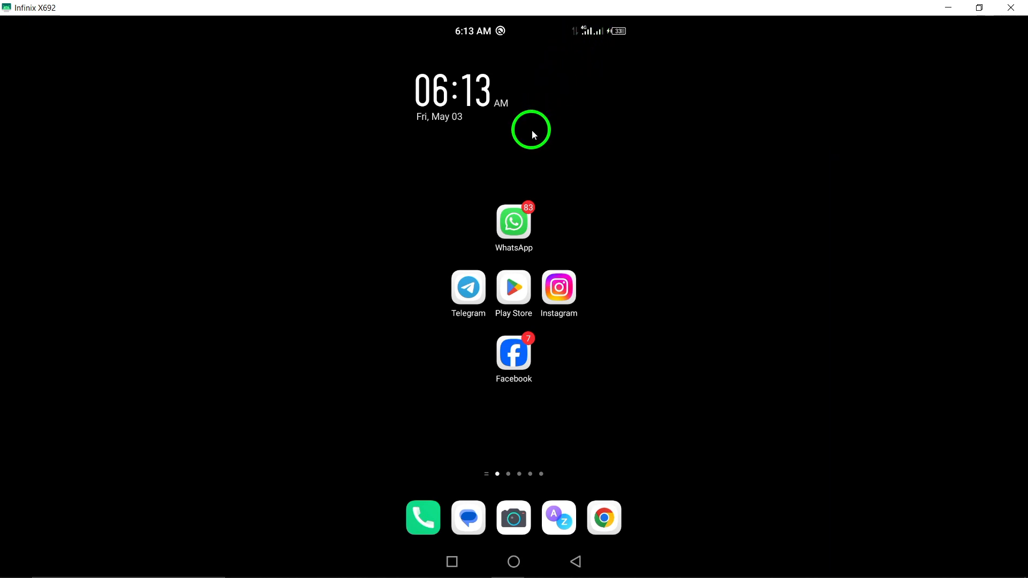
{"action": "mouse_move", "coordinate": [508, 194]}
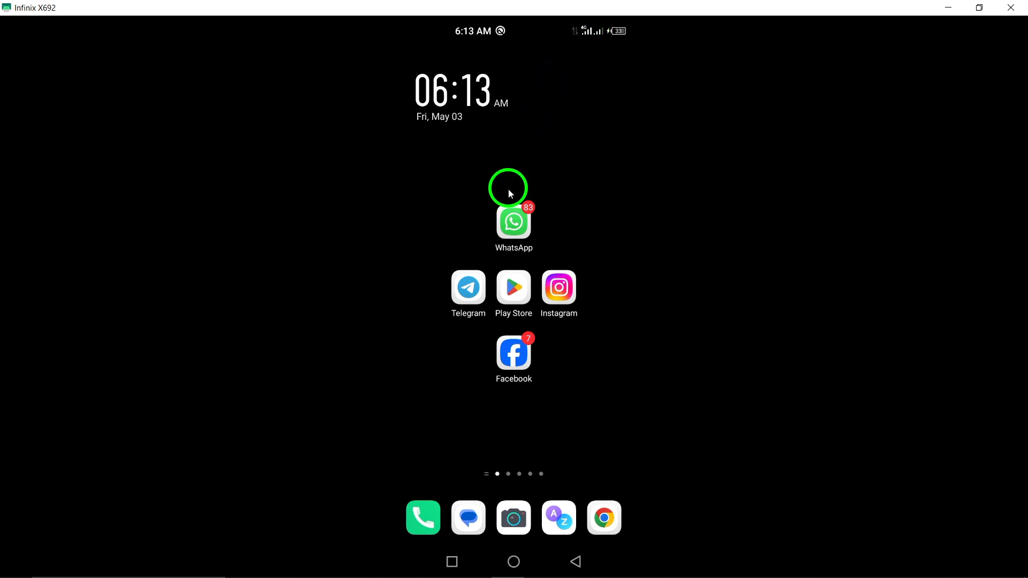
Step: Search the Play Store for WhatsApp Messenger to check for a pending update
{"action": "left_click", "coordinate": [513, 287]}
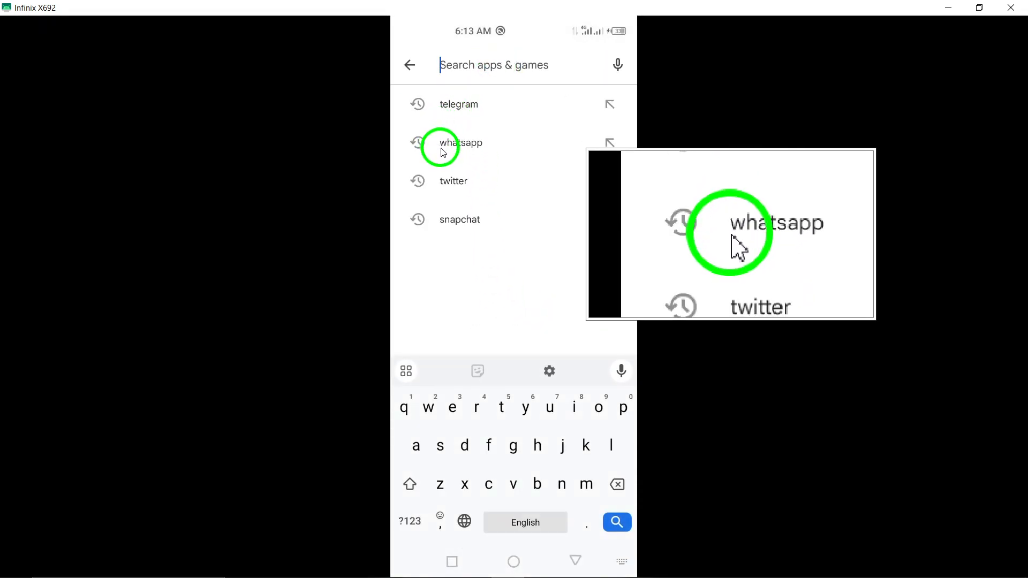
{"action": "left_click", "coordinate": [459, 143]}
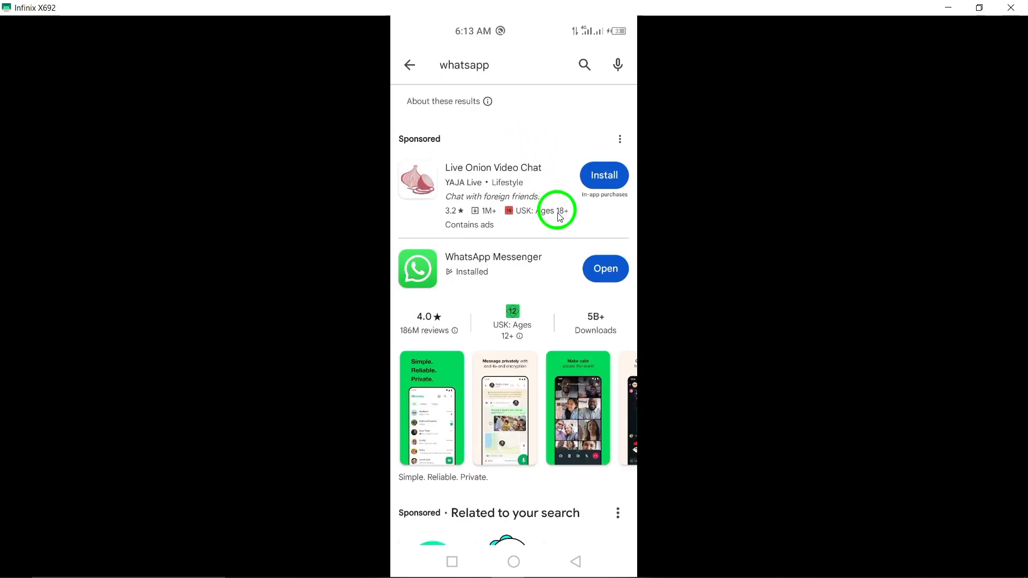
{"action": "left_click", "coordinate": [493, 265]}
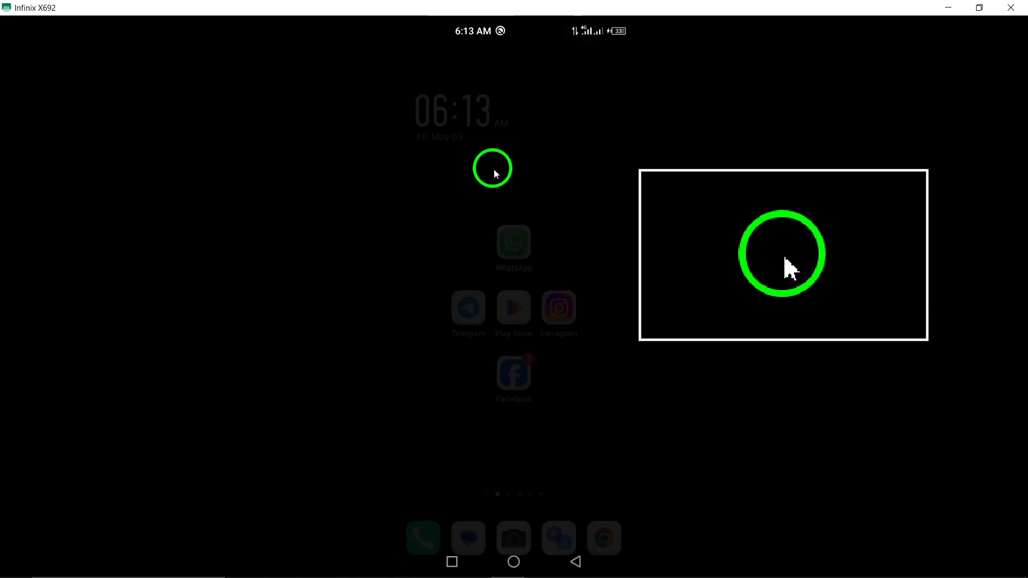
Step: Swipe up on the home screen to show the installed-apps drawer
{"action": "left_click", "coordinate": [512, 244]}
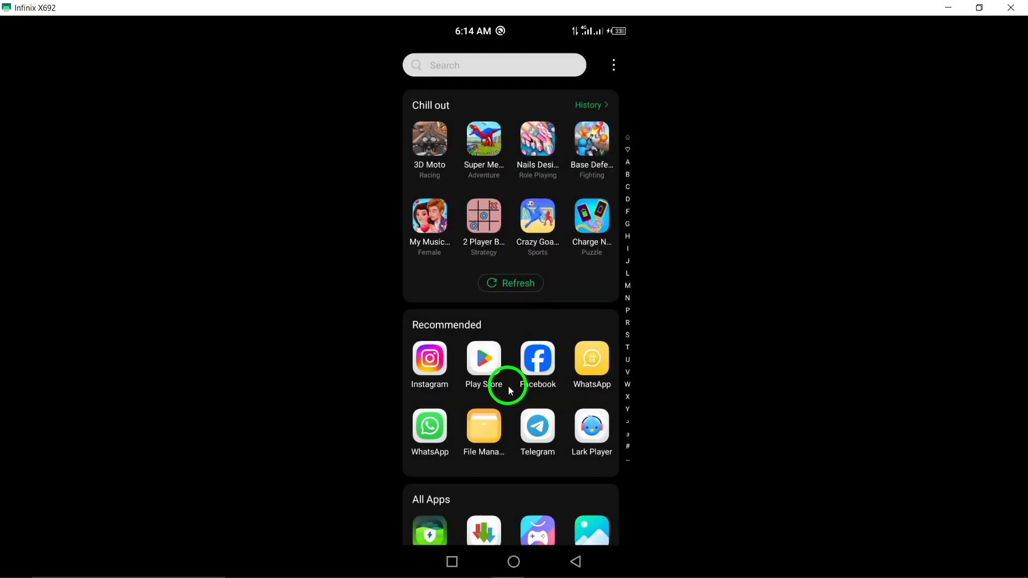
Step: Clear all recent apps from Recents to free memory
{"action": "left_click", "coordinate": [483, 426]}
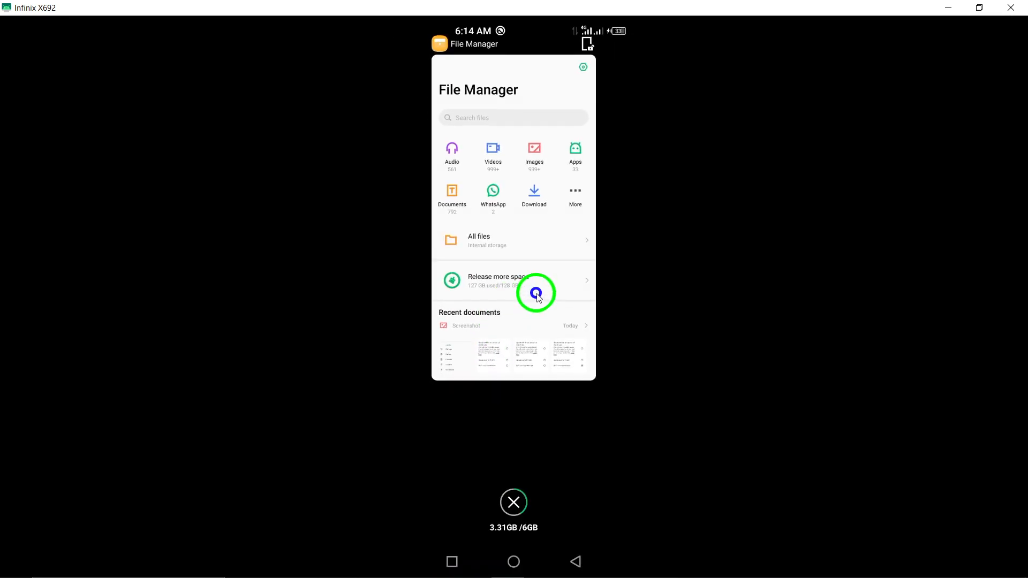
{"action": "left_click", "coordinate": [575, 563]}
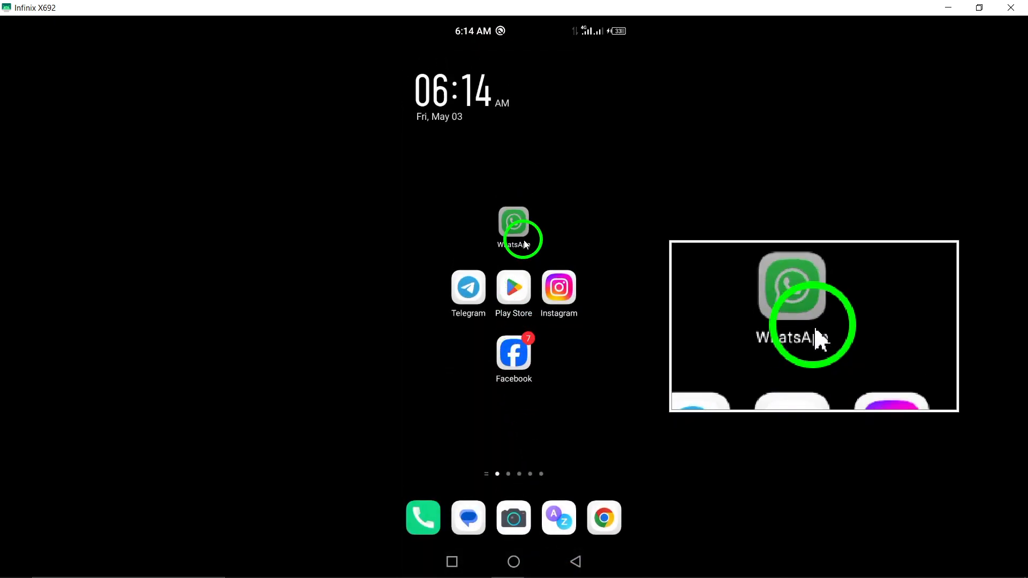
{"action": "left_click", "coordinate": [513, 226]}
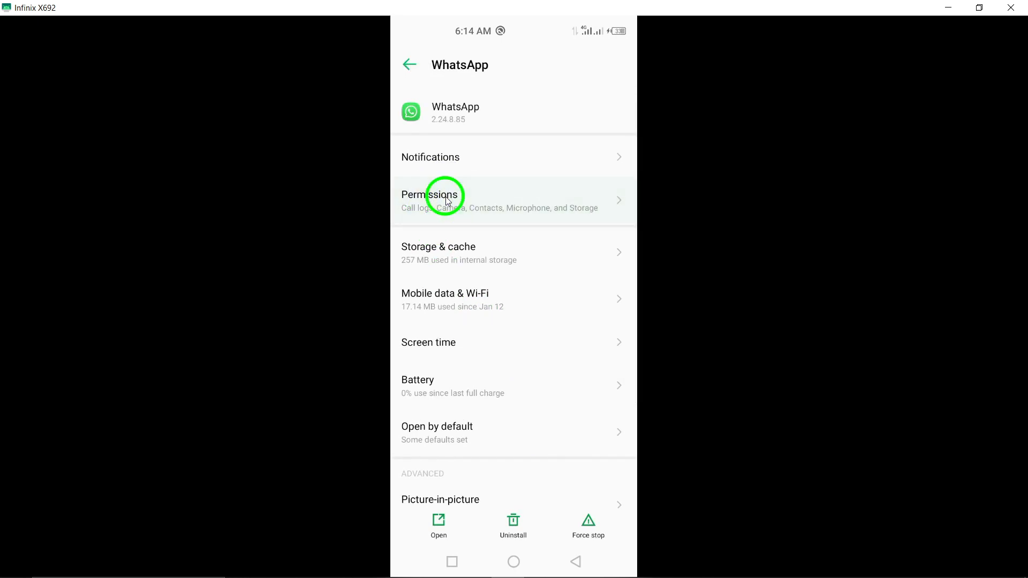
{"action": "left_click", "coordinate": [429, 195]}
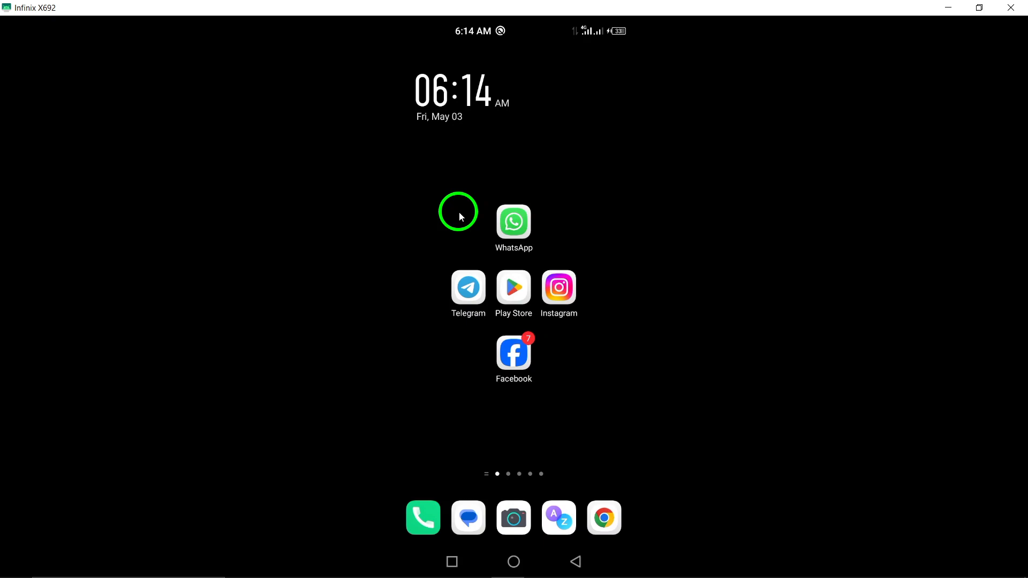
{"action": "mouse_move", "coordinate": [444, 258]}
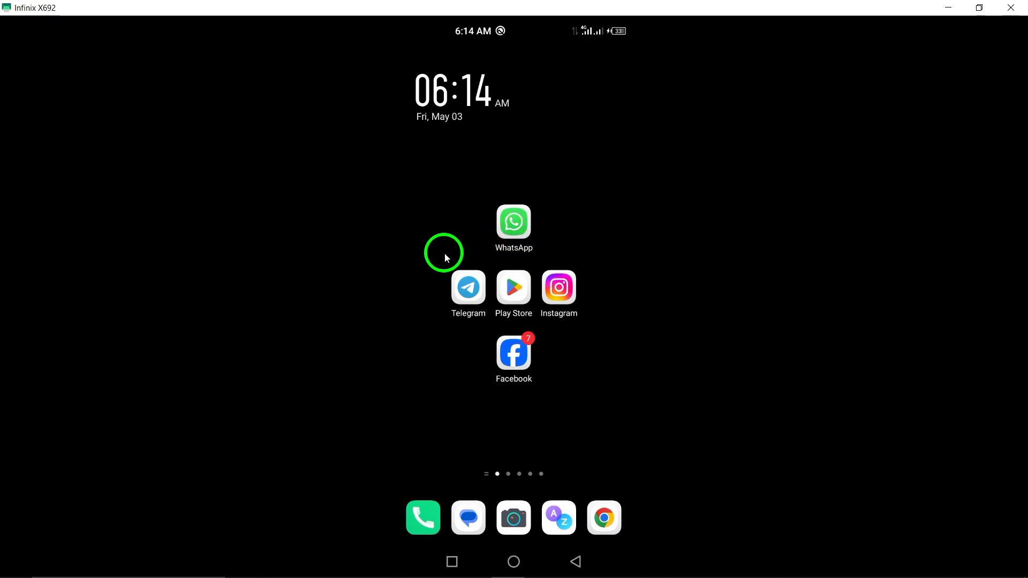
{"action": "scroll", "scroll_direction": "up", "scroll_amount": 3}
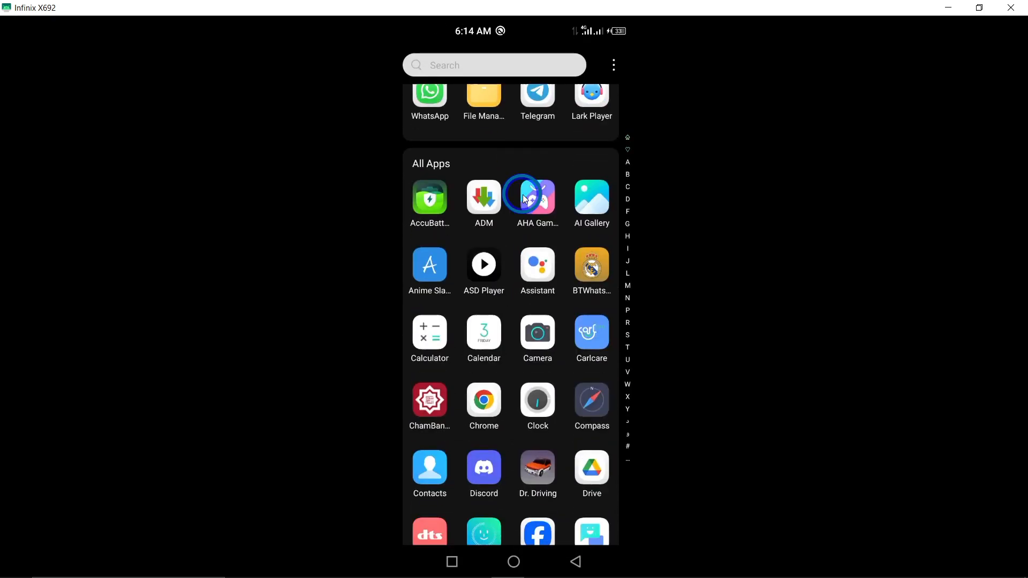
{"action": "scroll", "scroll_direction": "down", "scroll_amount": 3}
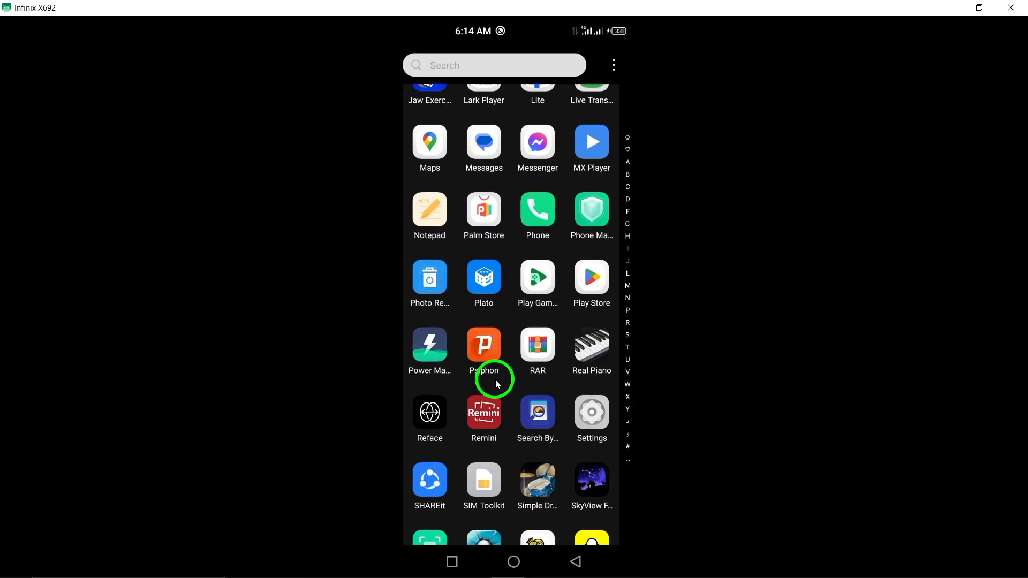
{"action": "left_click", "coordinate": [513, 562]}
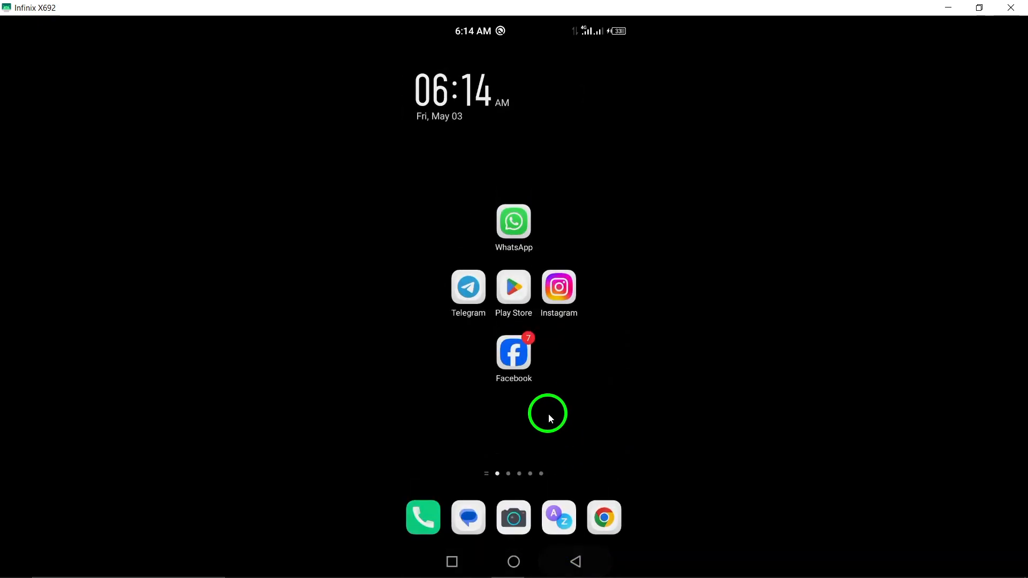
{"action": "mouse_move", "coordinate": [461, 368]}
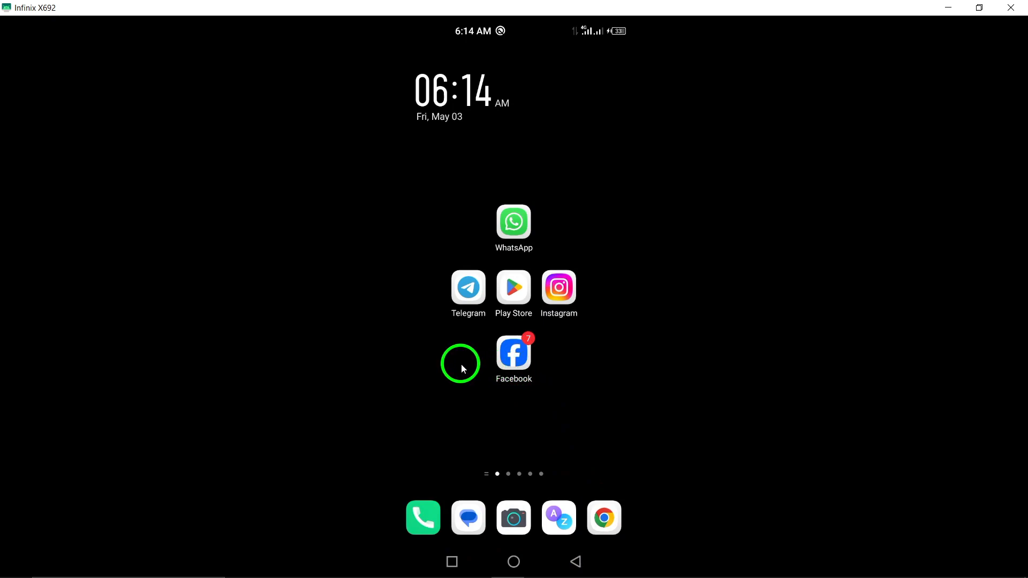